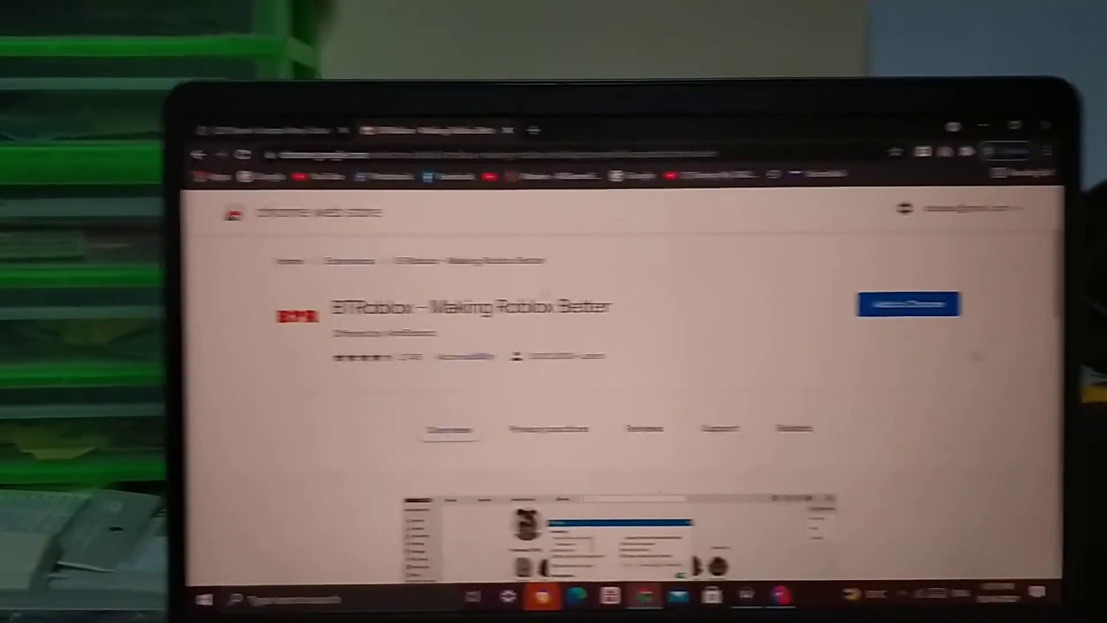
Step: Start adding the BTRoblox extension from its Chrome Web Store page
click(904, 308)
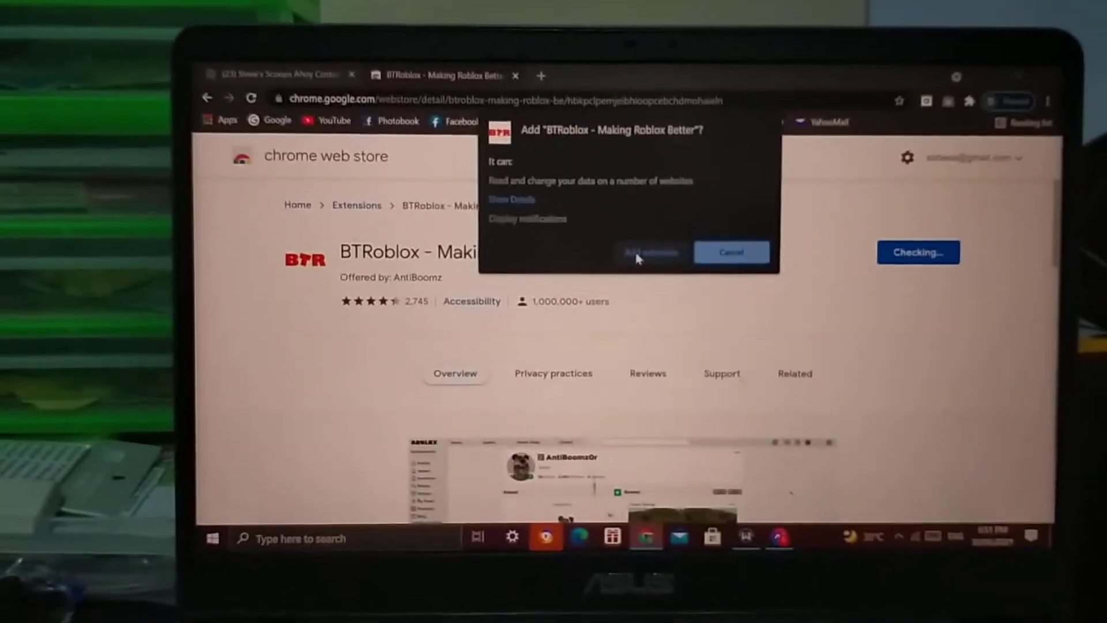
Step: Confirm the permissions prompt so BTRoblox is added to Chrome
click(651, 251)
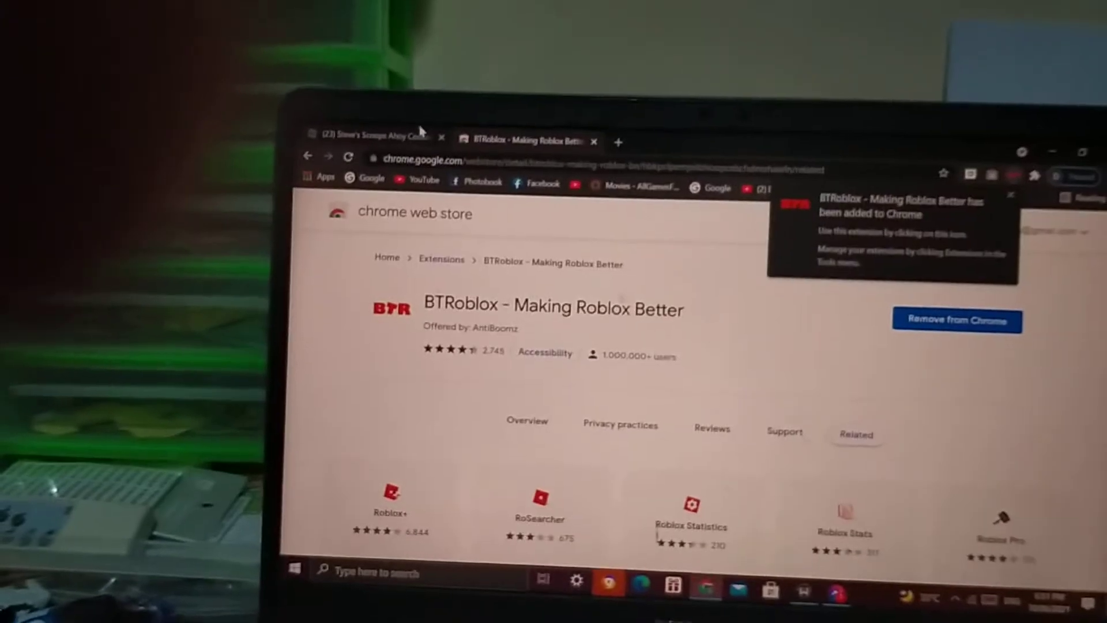